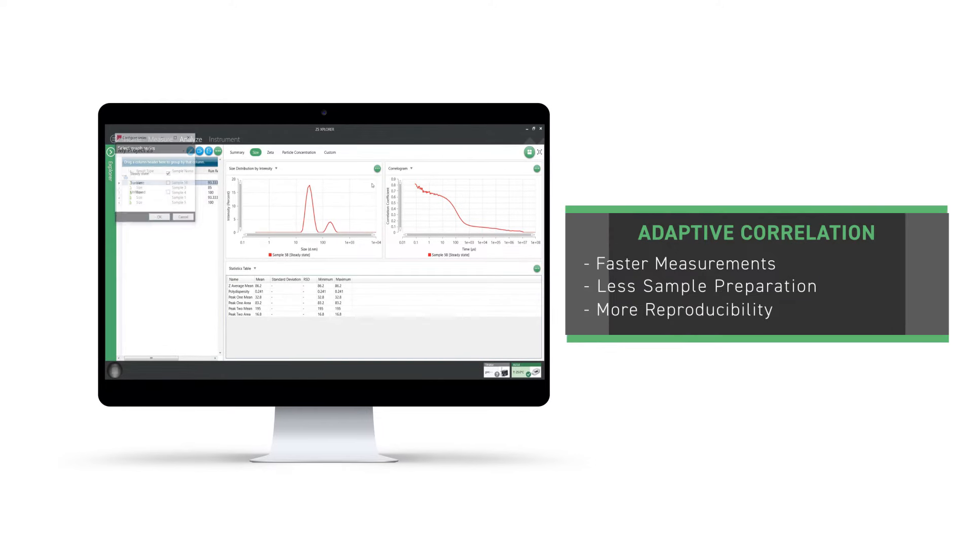
Add the Unfiltered series alongside Steady state and Transient in both Sample 58 plots
{"action": "left_click", "coordinate": [167, 182]}
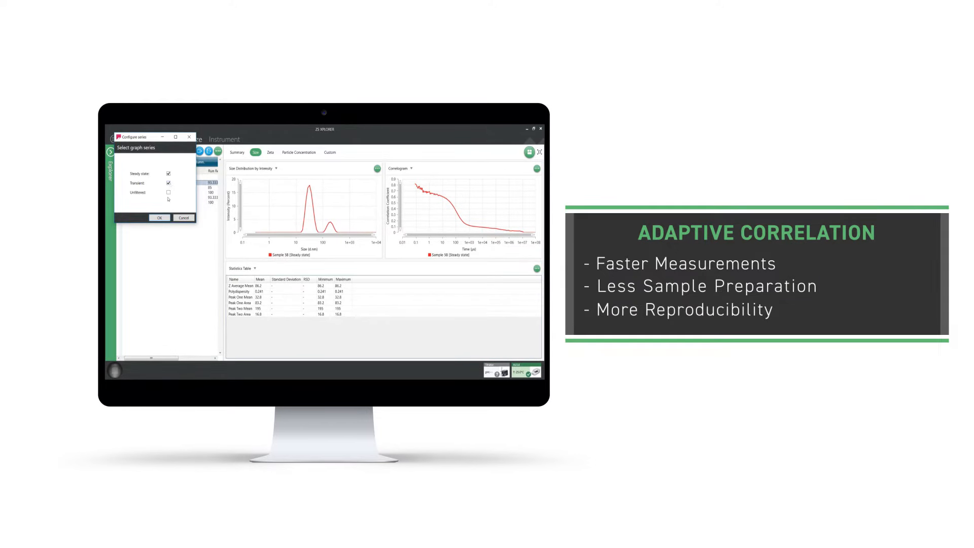
{"action": "left_click", "coordinate": [160, 217]}
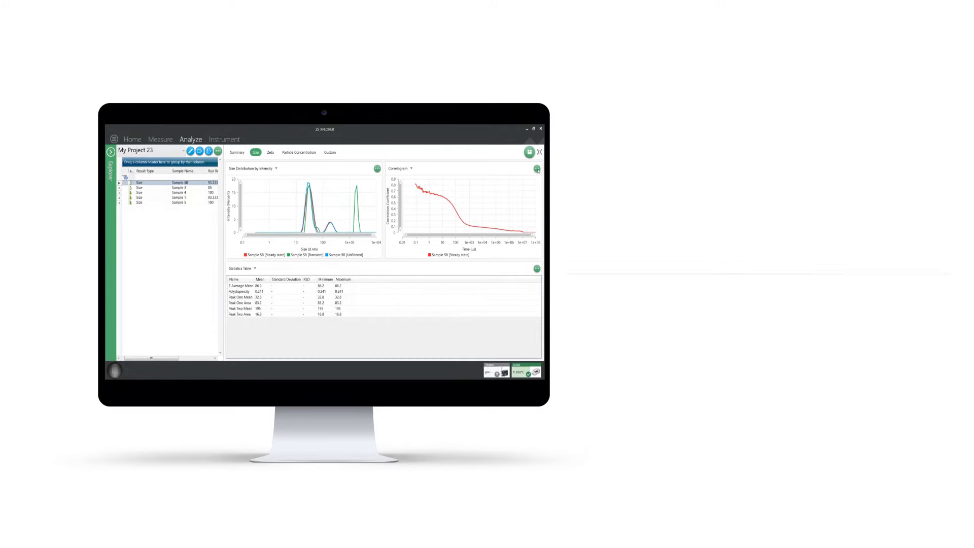
{"action": "left_click", "coordinate": [376, 168]}
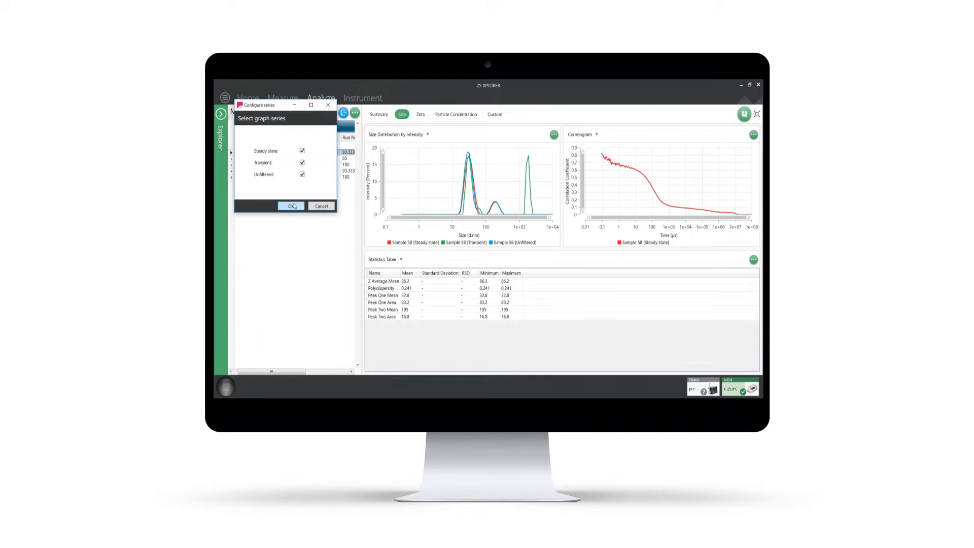
{"action": "left_click", "coordinate": [290, 206]}
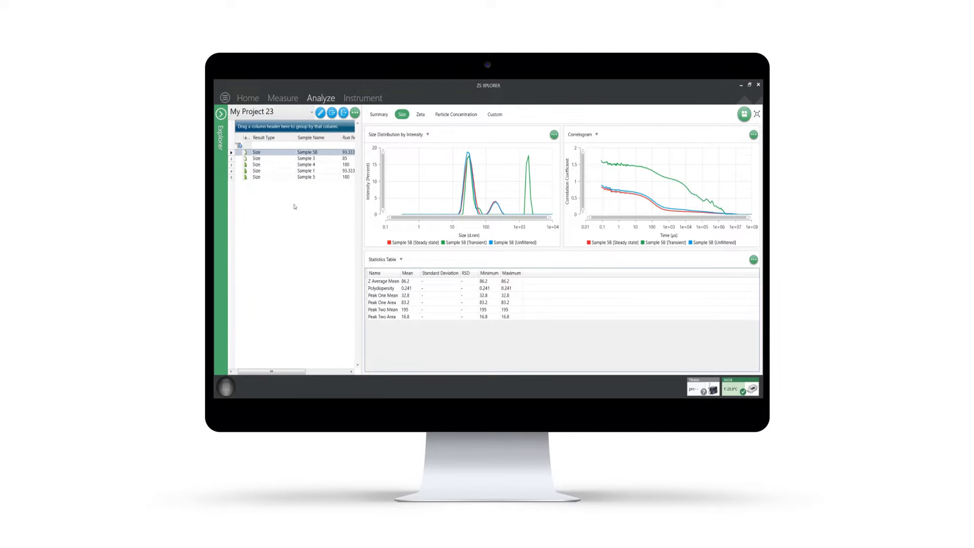
{"action": "mouse_move", "coordinate": [459, 234]}
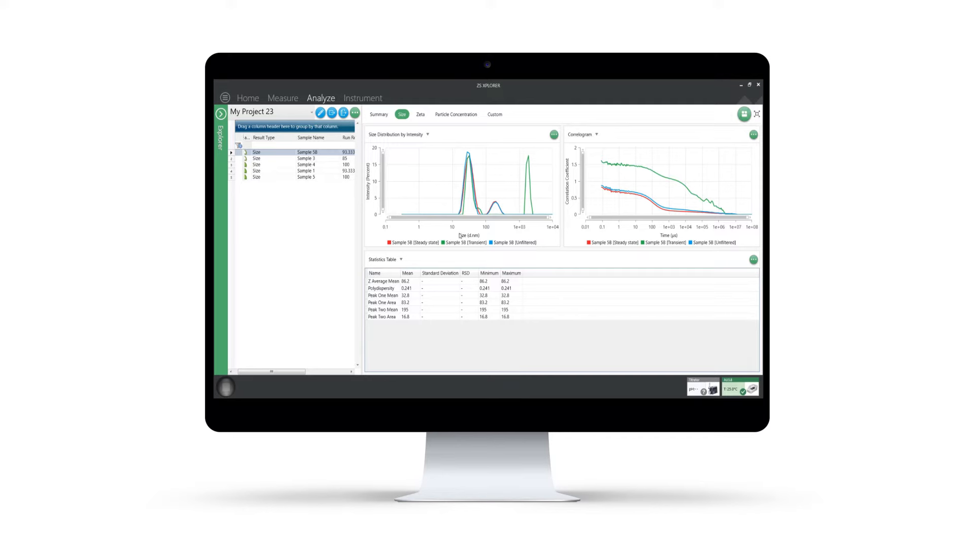
{"action": "left_click", "coordinate": [283, 97]}
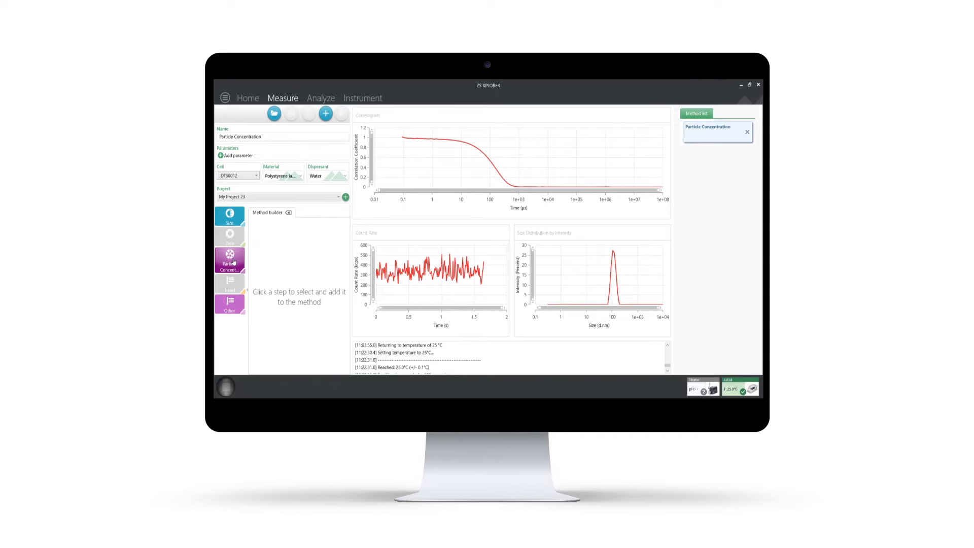
Review the Particle Concentration results, then return to Measure for a new Sample 1 method
{"action": "left_click", "coordinate": [229, 260]}
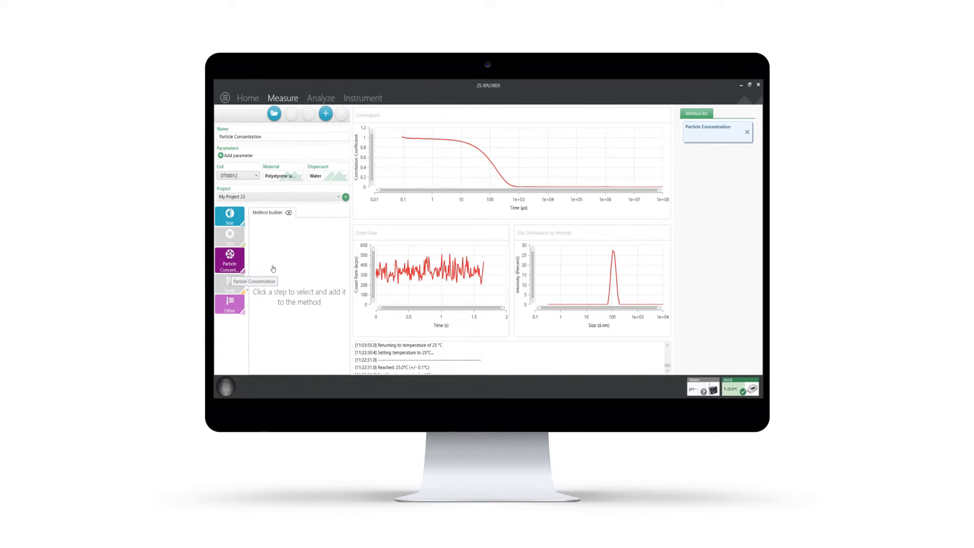
{"action": "left_click", "coordinate": [322, 98]}
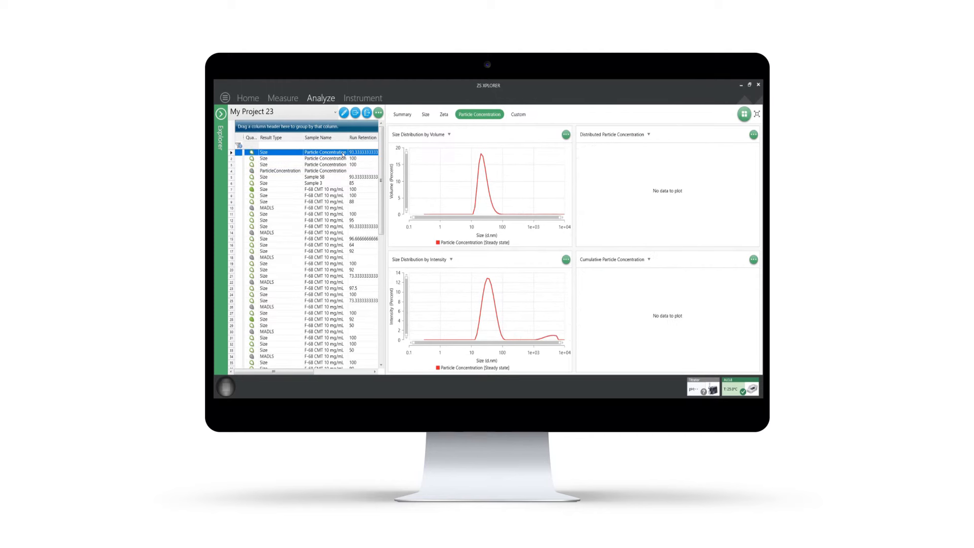
{"action": "left_click", "coordinate": [284, 98]}
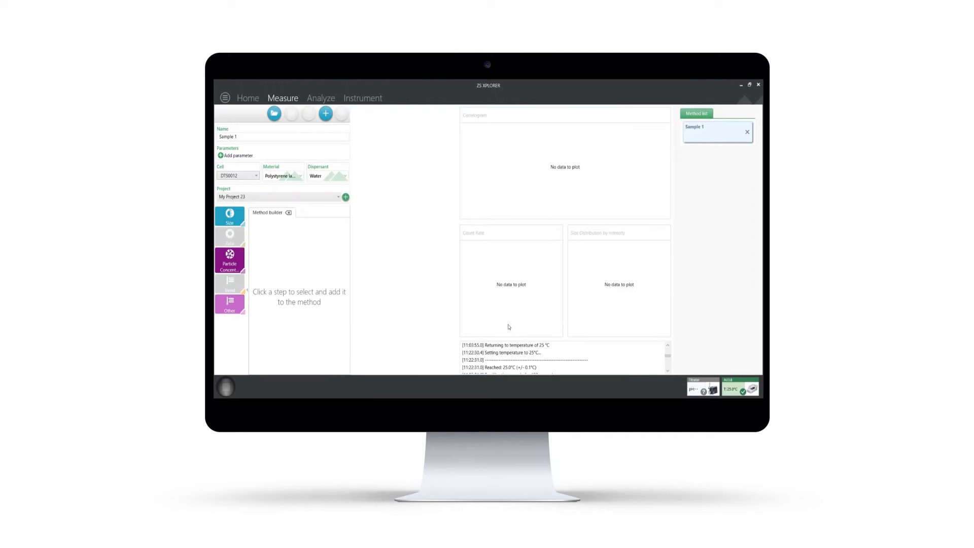
{"action": "mouse_move", "coordinate": [373, 265]}
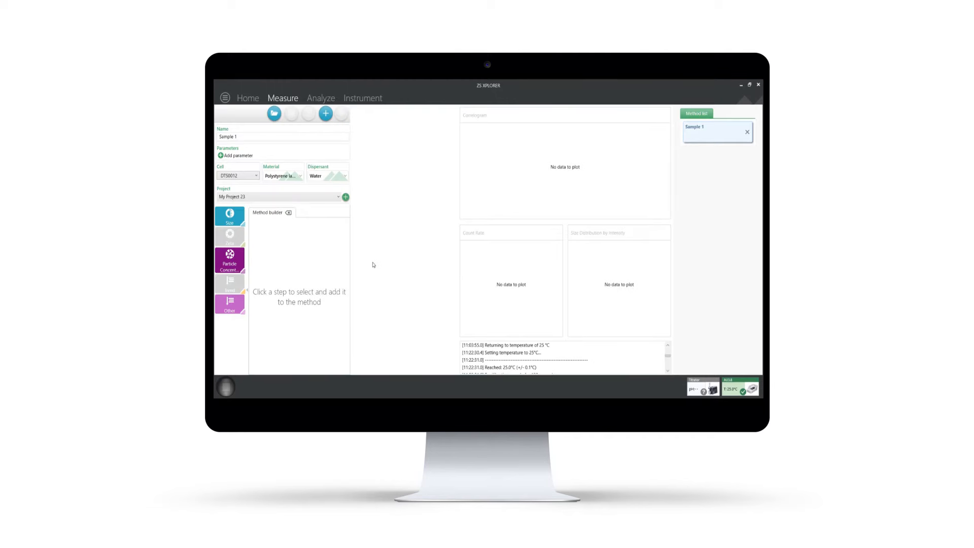
Choose a different sample material and add a Size step to the method
{"action": "left_click", "coordinate": [281, 137]}
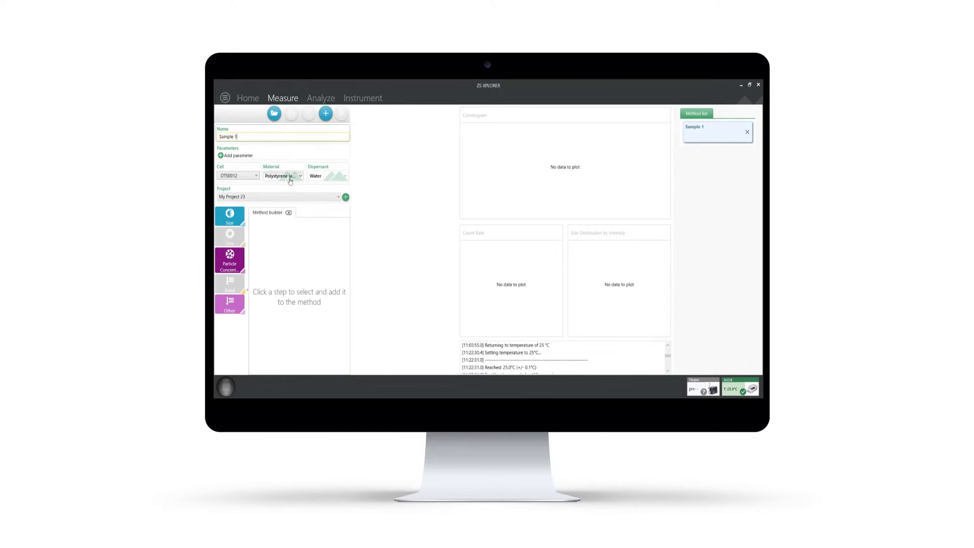
{"action": "left_click", "coordinate": [283, 176]}
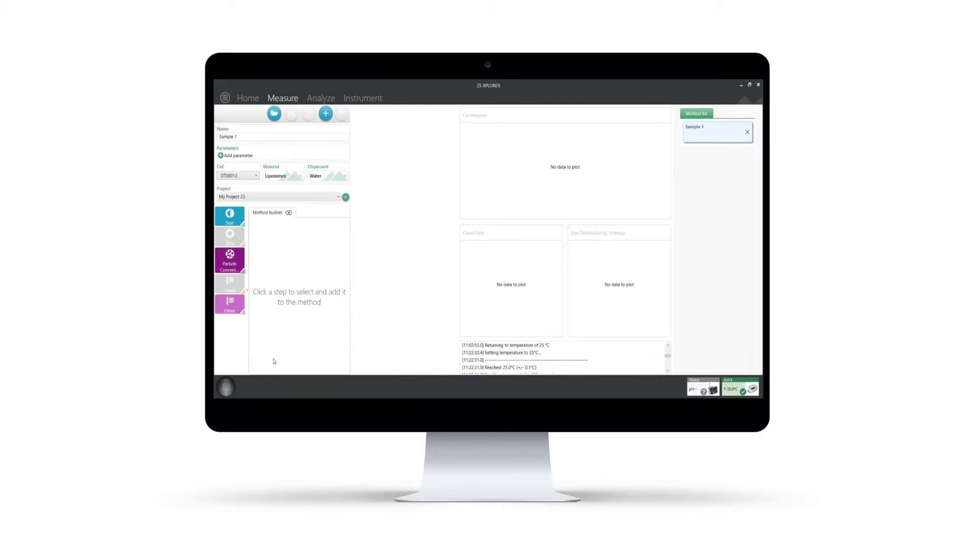
{"action": "left_click", "coordinate": [230, 215]}
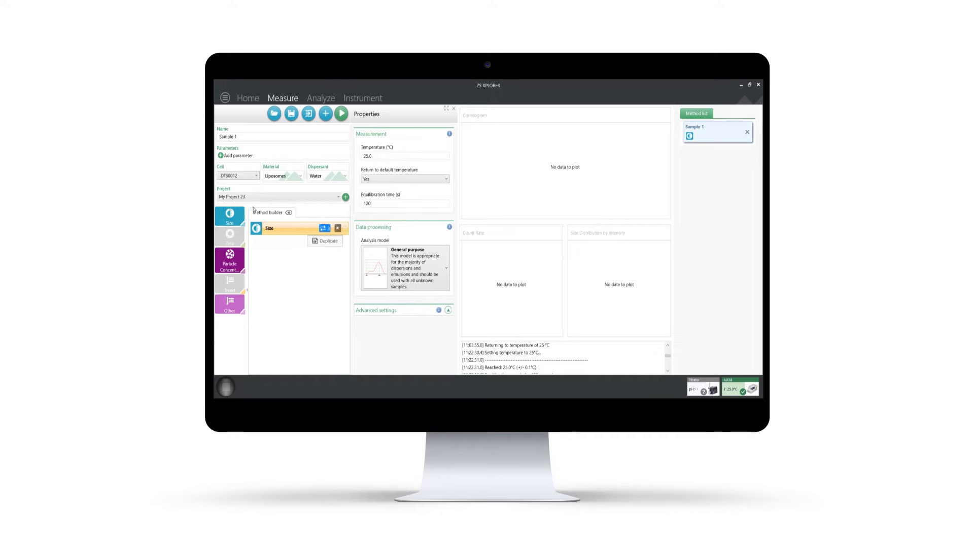
Set the Size step's equilibration time to 10 seconds and run the measurement
{"action": "left_click", "coordinate": [405, 204]}
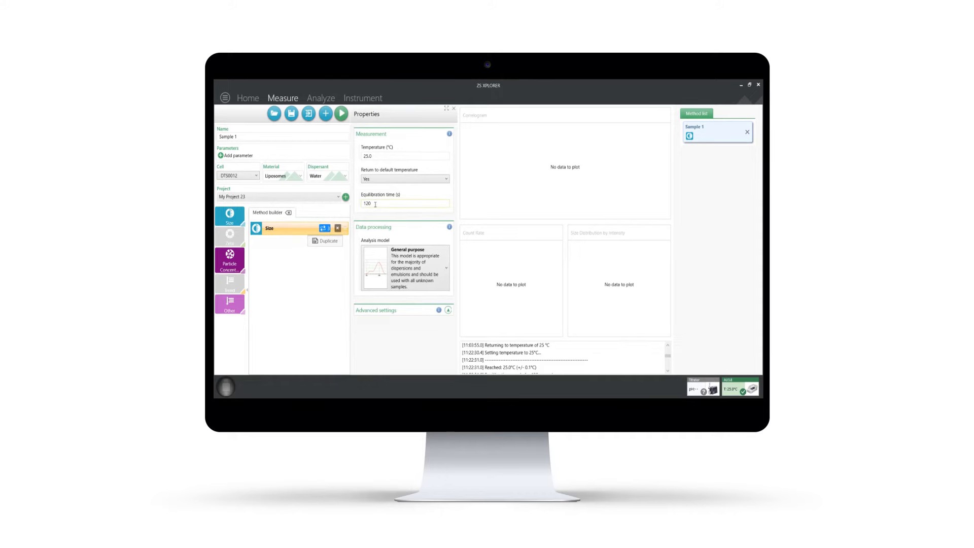
{"action": "triple_click", "coordinate": [404, 203]}
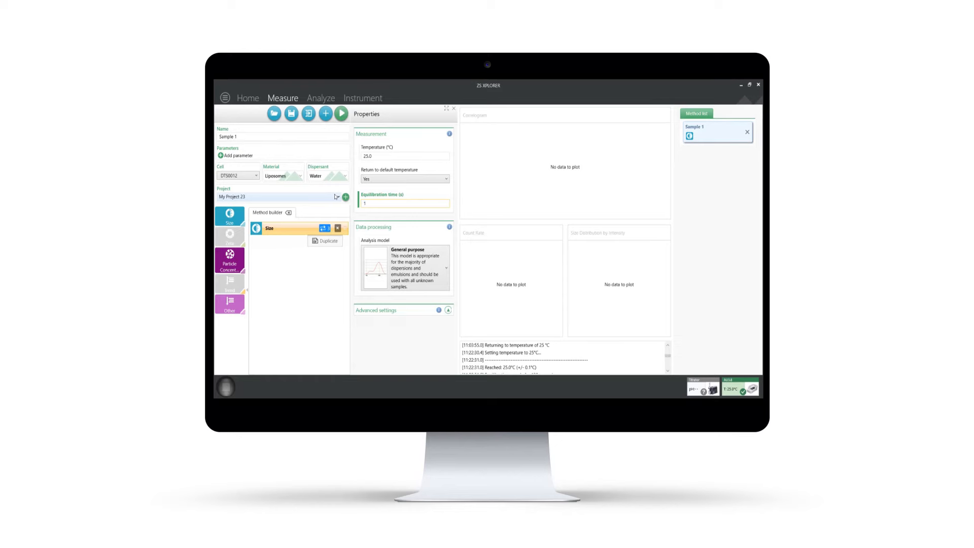
{"action": "type", "text": "10"}
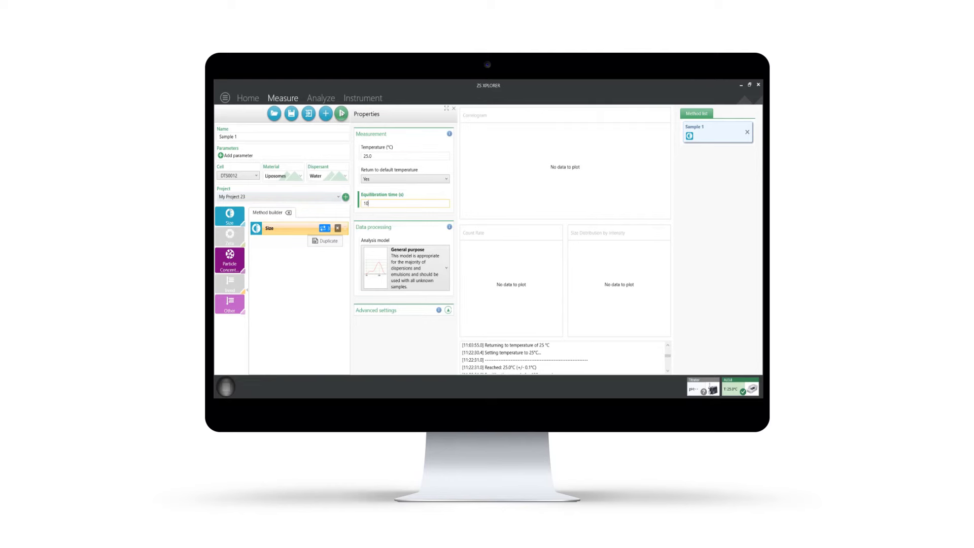
{"action": "left_click", "coordinate": [341, 112]}
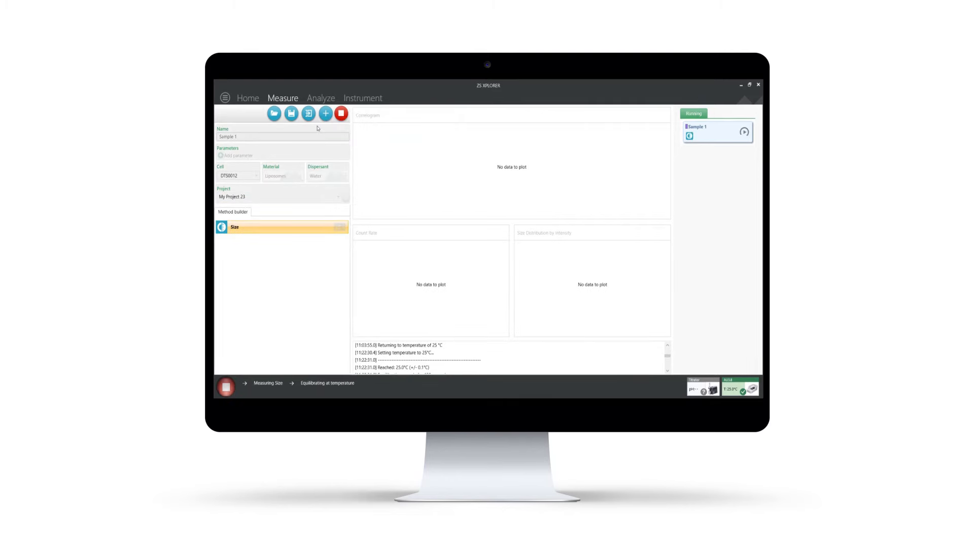
{"action": "left_click", "coordinate": [322, 97]}
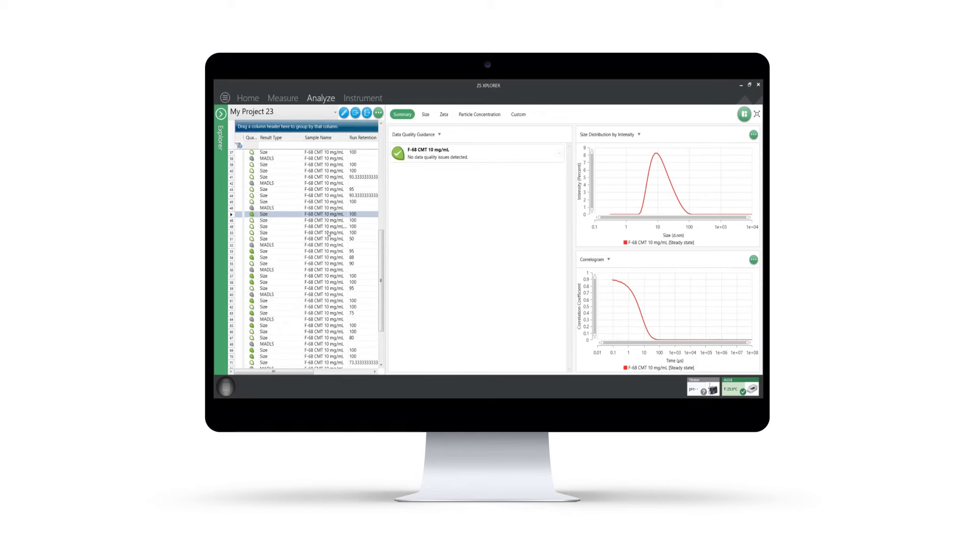
Select the F-68 size result flagged Multiple populations and expand its guidance explanation
{"action": "left_click", "coordinate": [299, 232]}
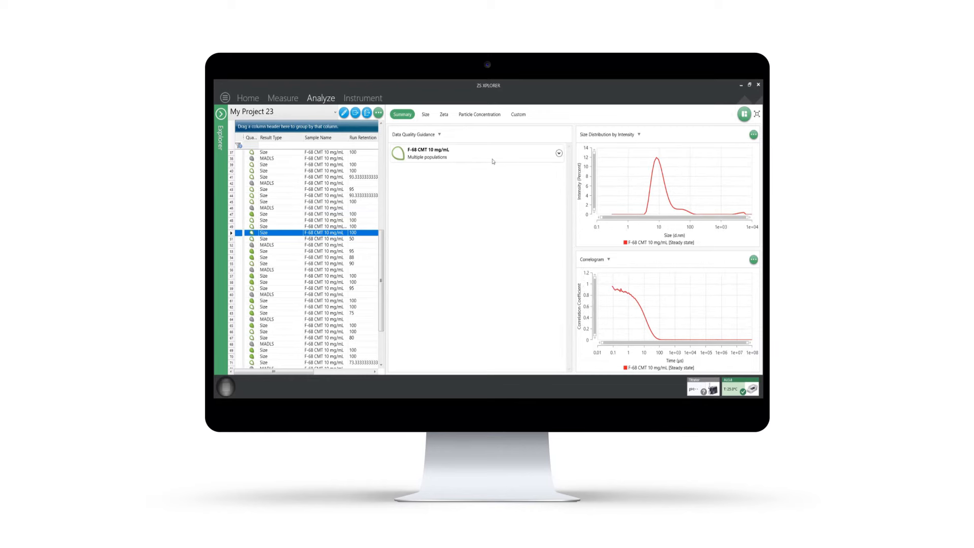
{"action": "left_click", "coordinate": [557, 153]}
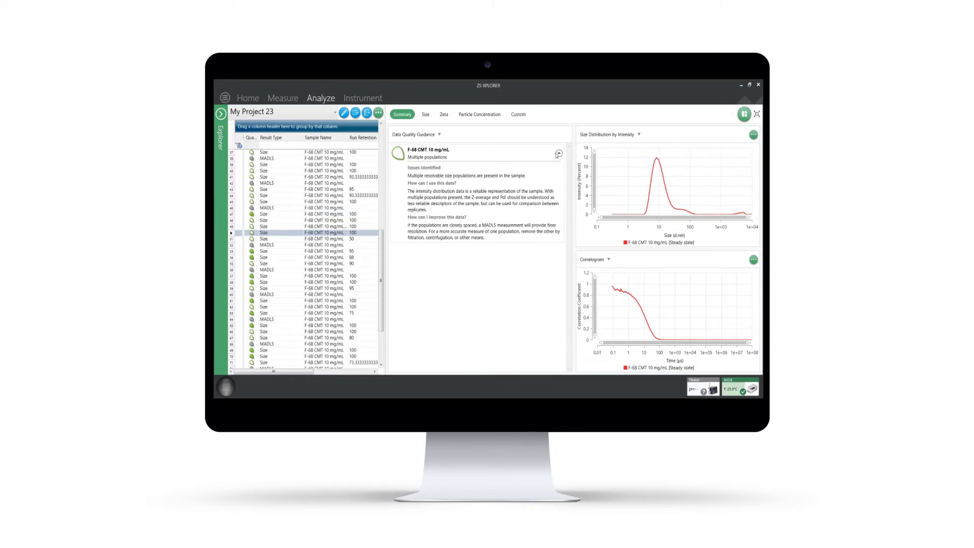